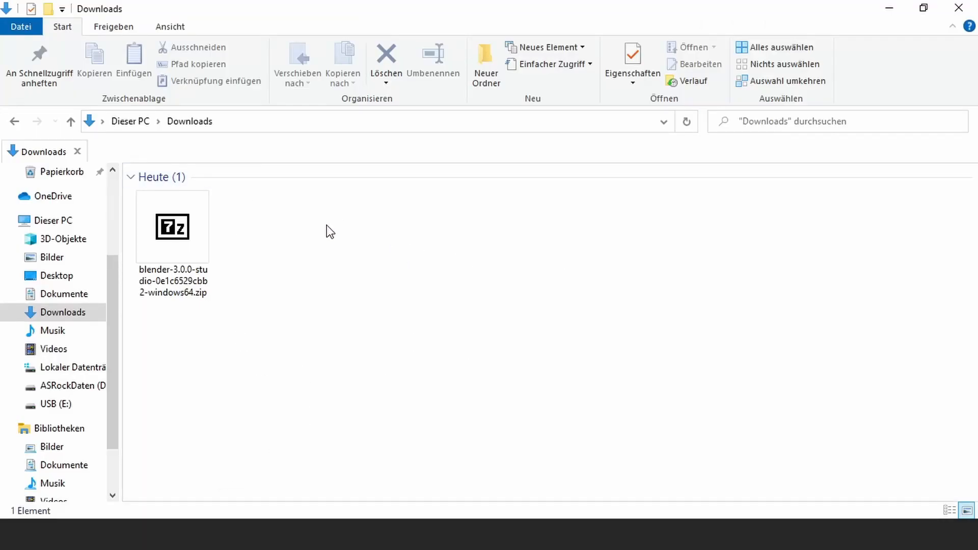
- Open 7-Zip's extract dialog for the blender-3.0.0 studio windows64 zip in Downloads
click(172, 227)
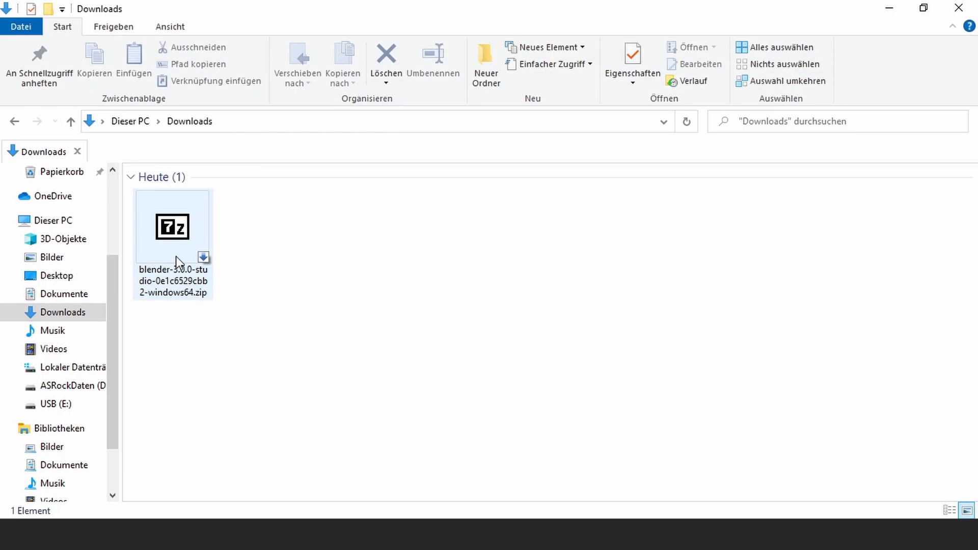
mouse_move(191, 241)
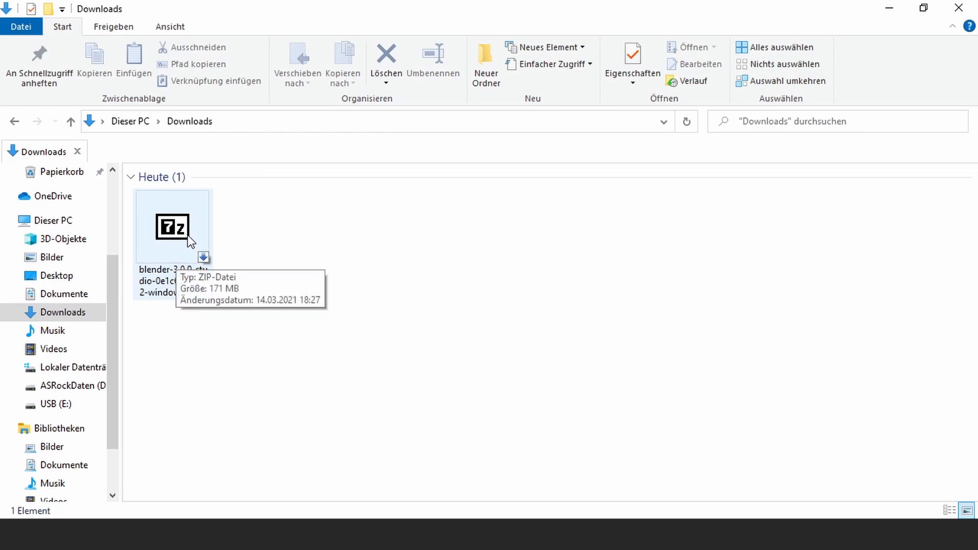
right_click(171, 225)
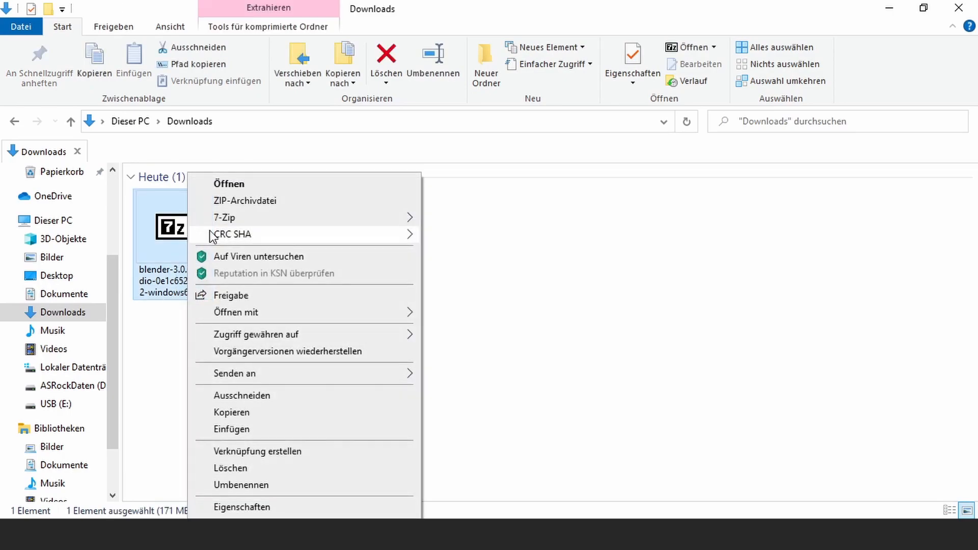
mouse_move(225, 217)
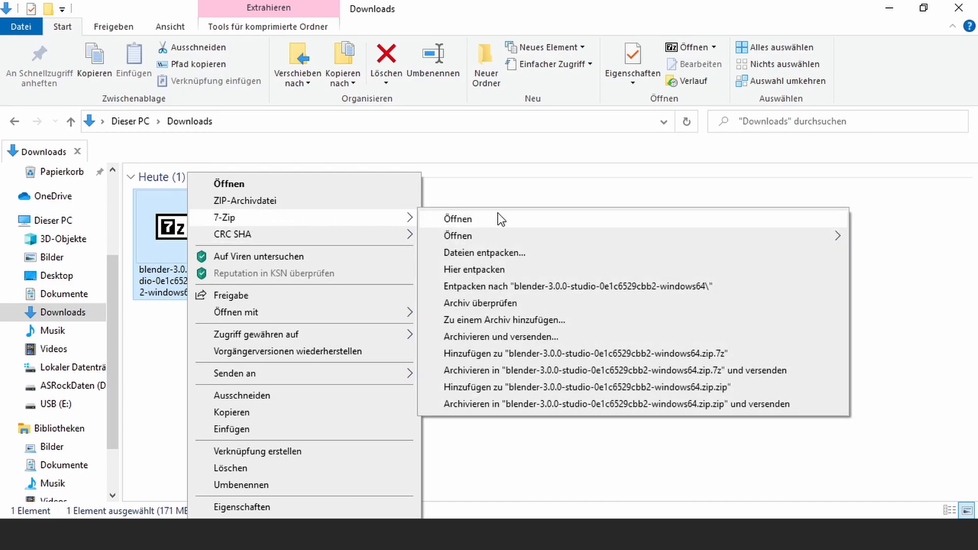
click(484, 253)
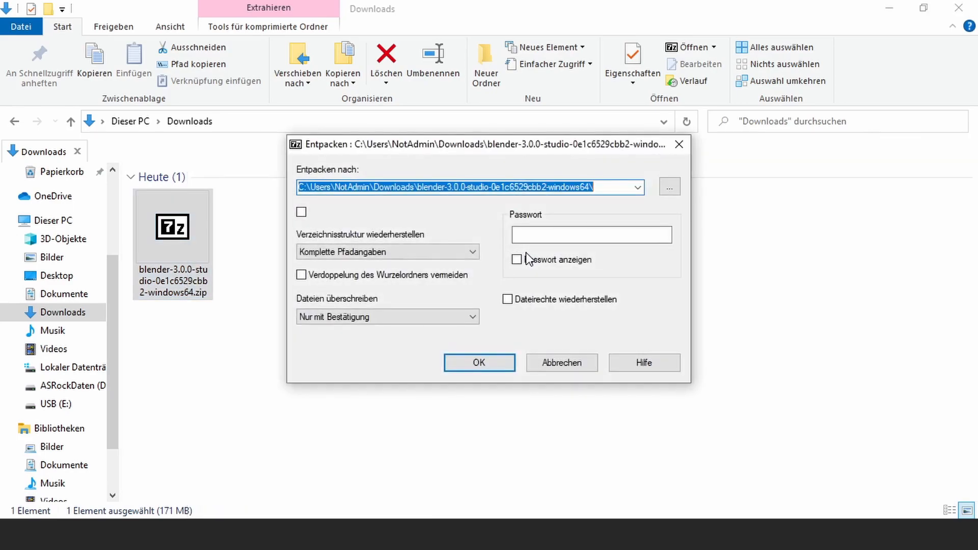
mouse_move(454, 224)
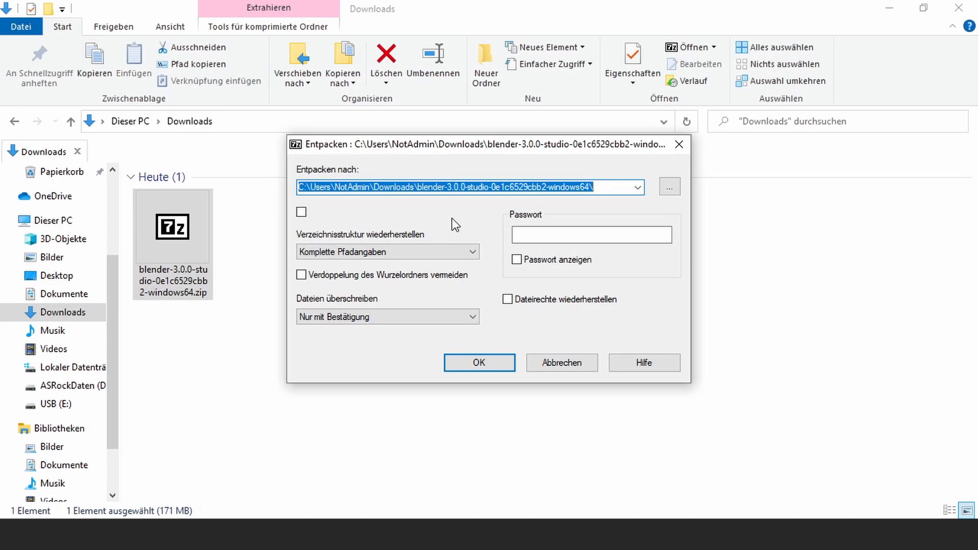
- Extract the password-protected Blender zip into its own Downloads folder and run blender.exe
click(478, 362)
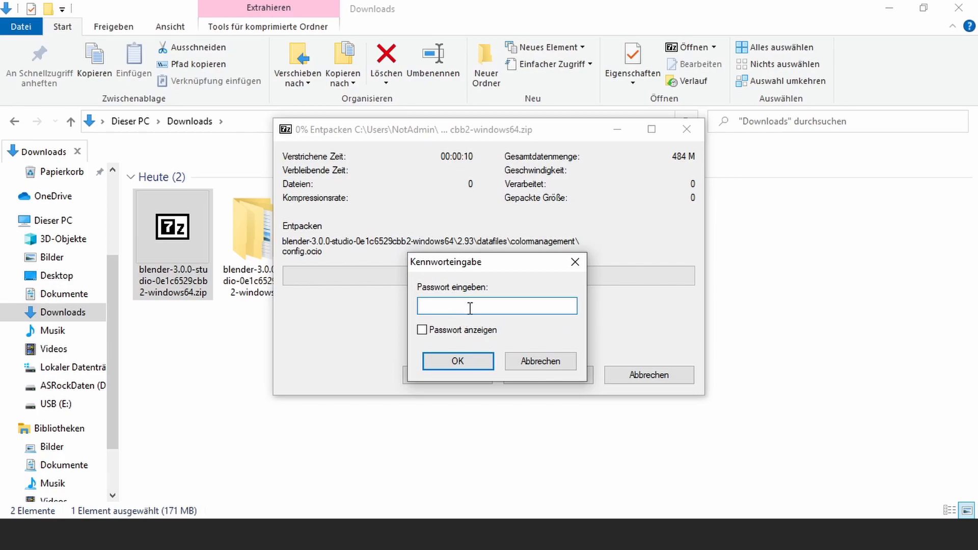
text(**)
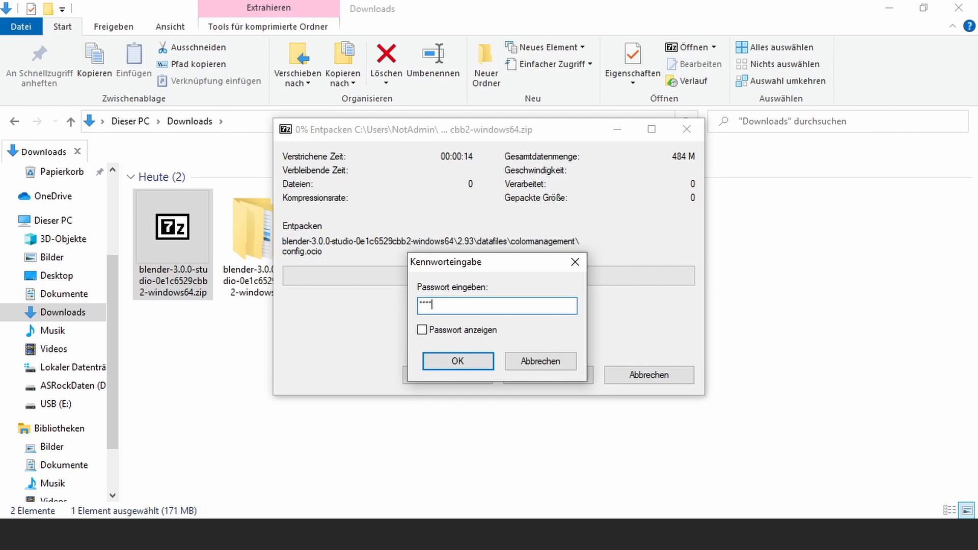
text(*)
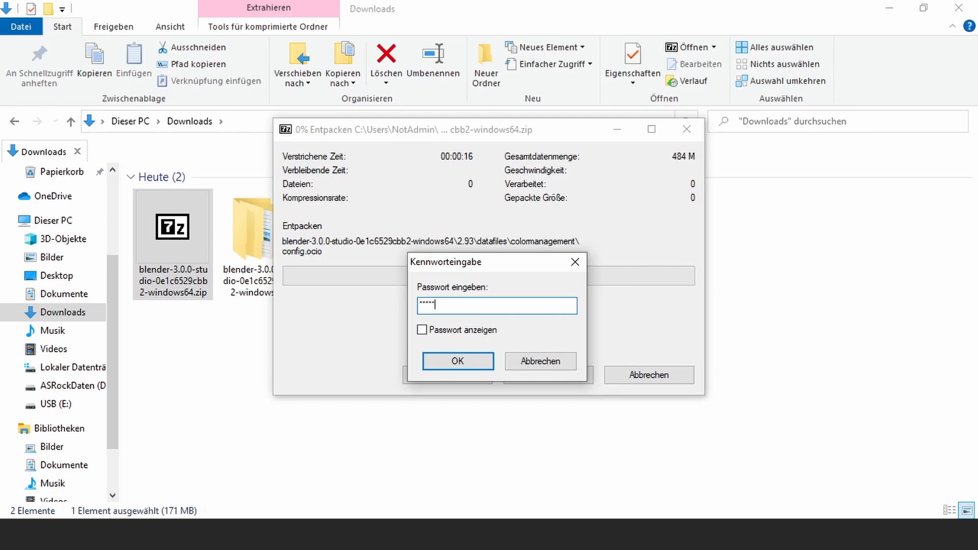
text(*)
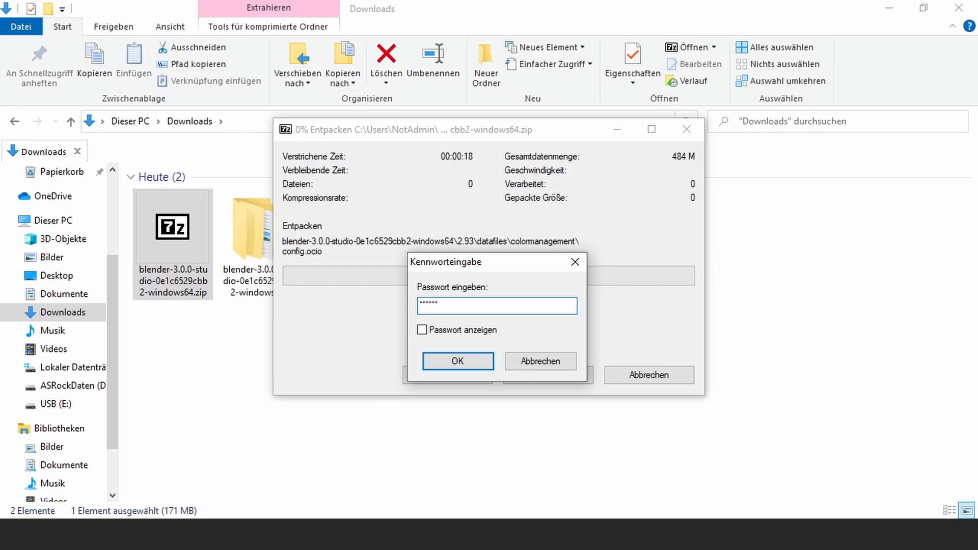
text(*)
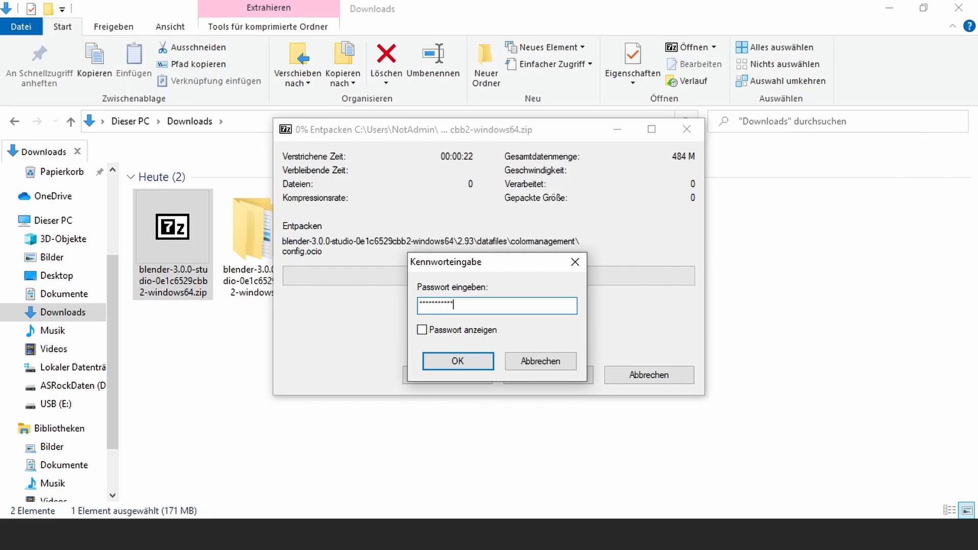
click(458, 361)
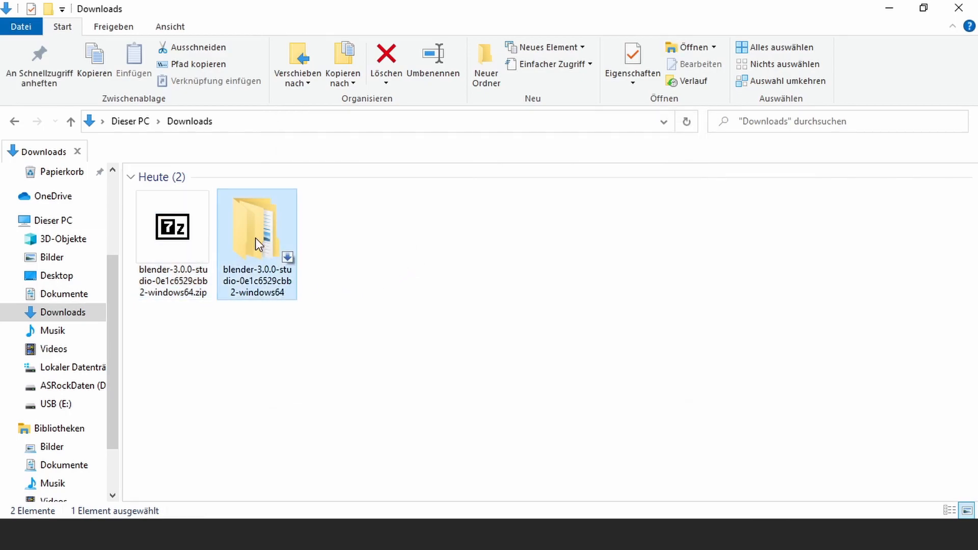
double_click(257, 227)
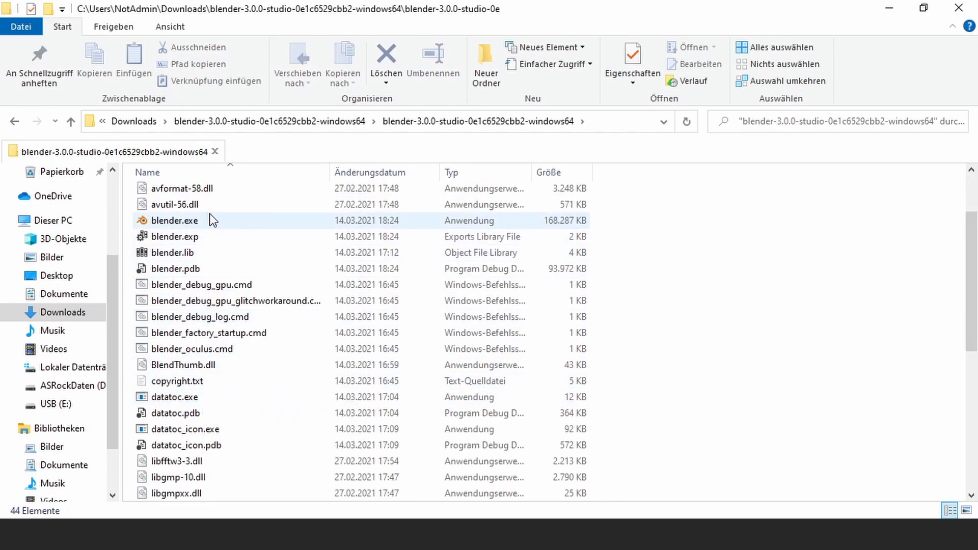
double_click(175, 220)
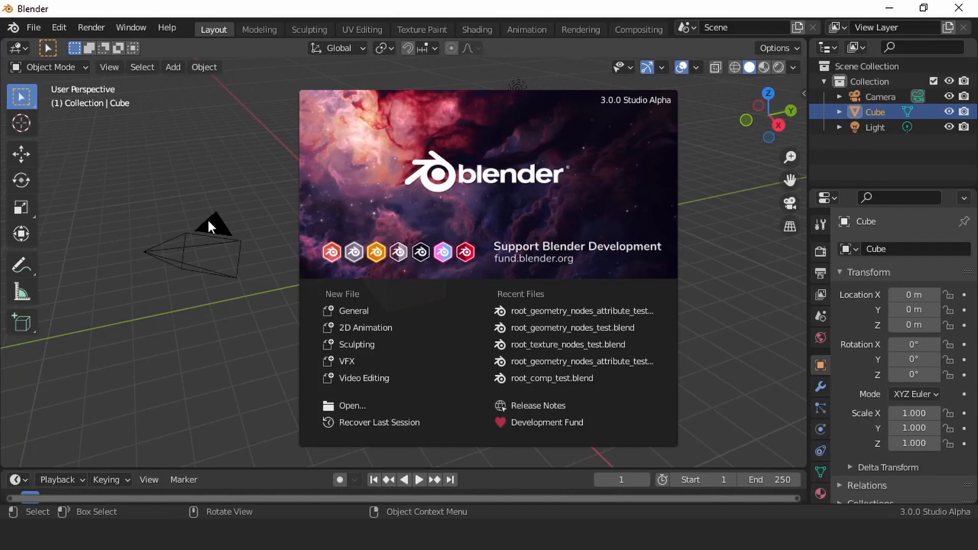
mouse_move(675, 112)
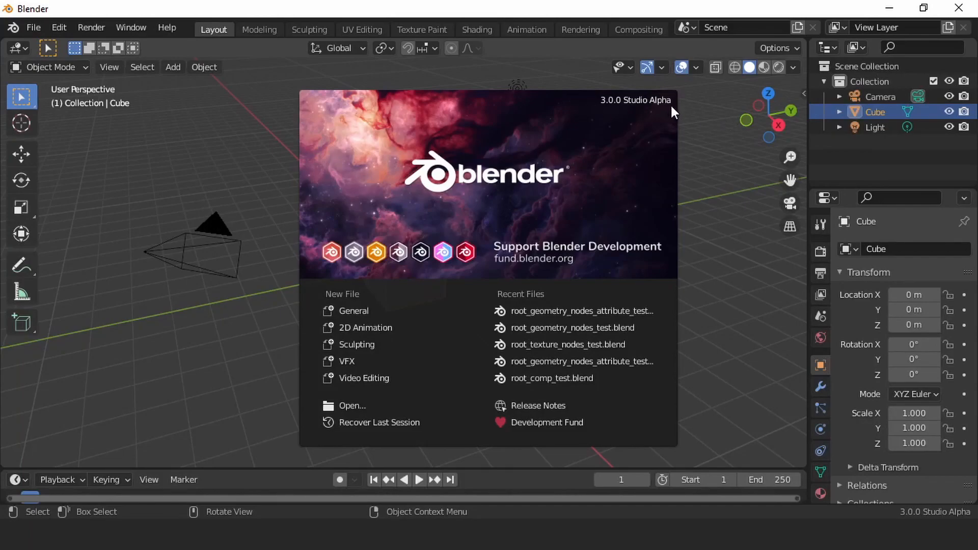
mouse_move(717, 166)
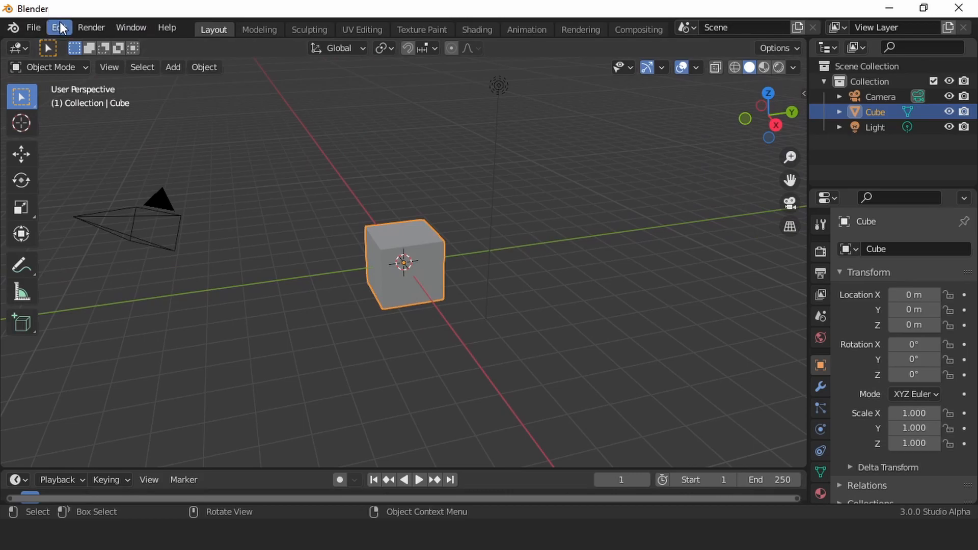
- Dismiss the 3.0.0 Studio Alpha splash screen and open Blender's Edit menu
click(58, 27)
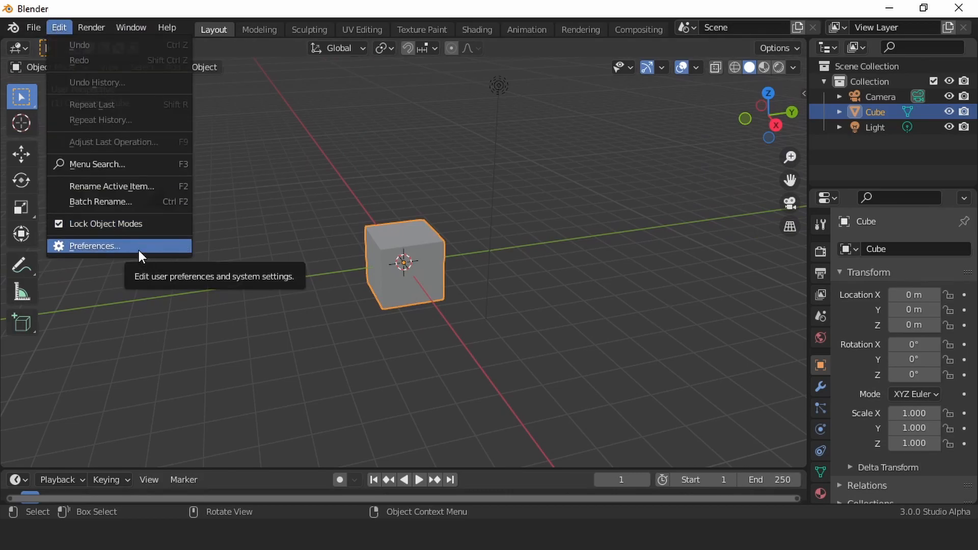
- Open Blender Preferences and switch to the Add-ons section
click(94, 246)
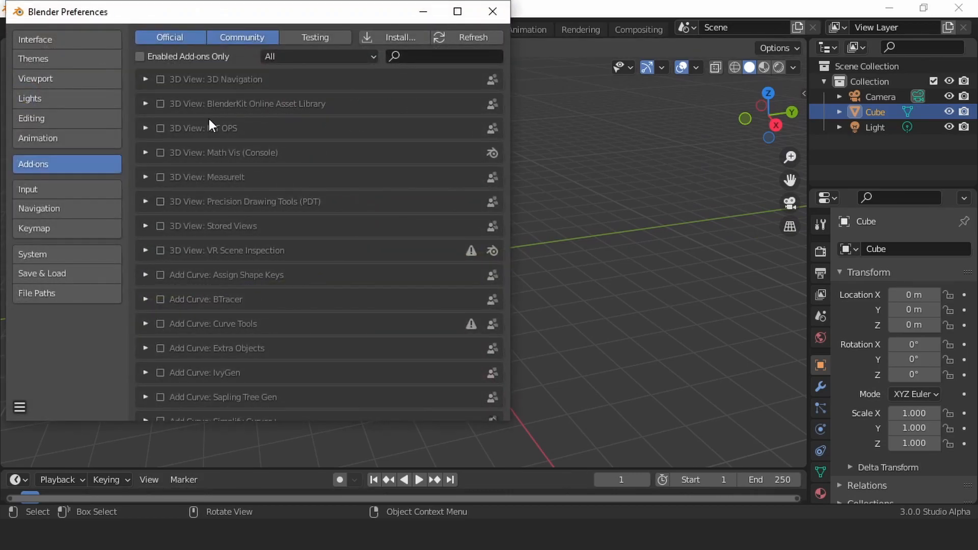
mouse_move(190, 129)
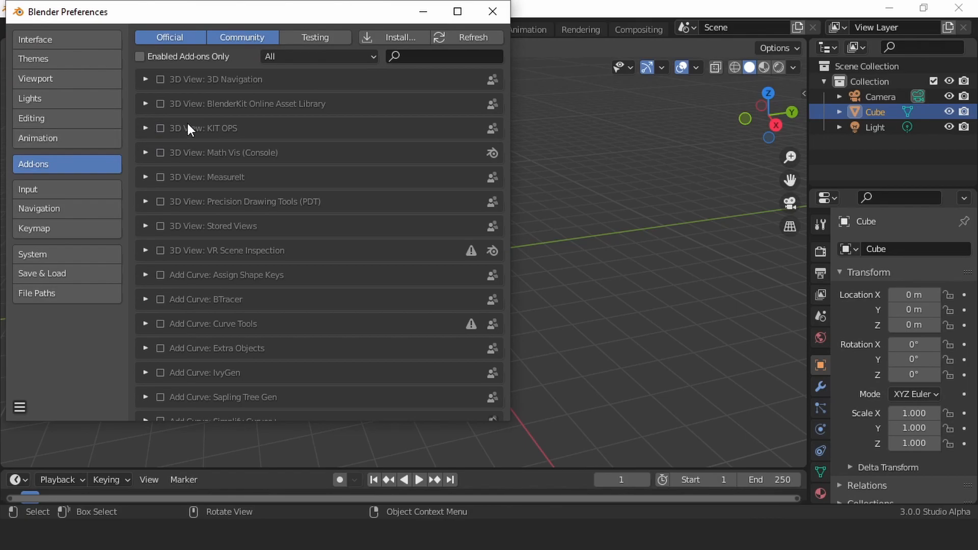
mouse_move(237, 132)
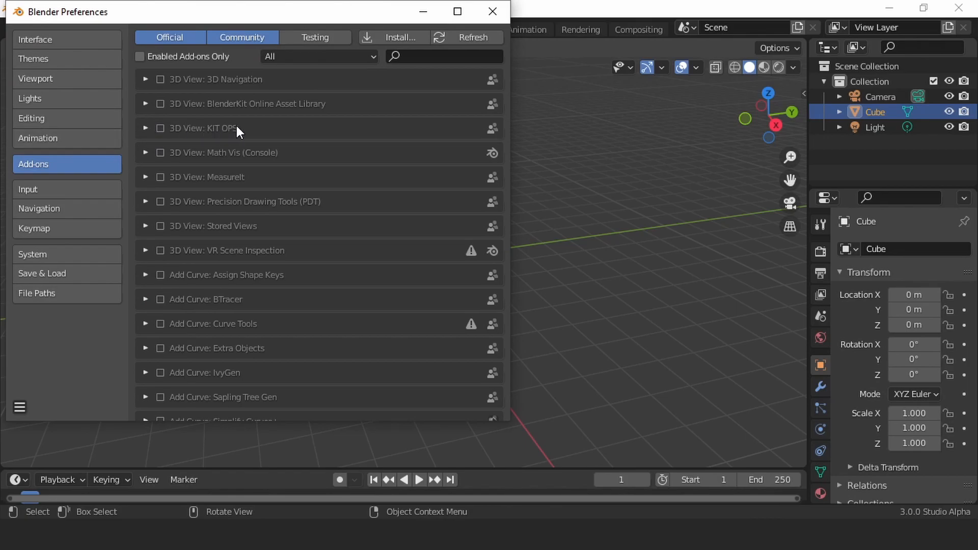
scroll(down, 3)
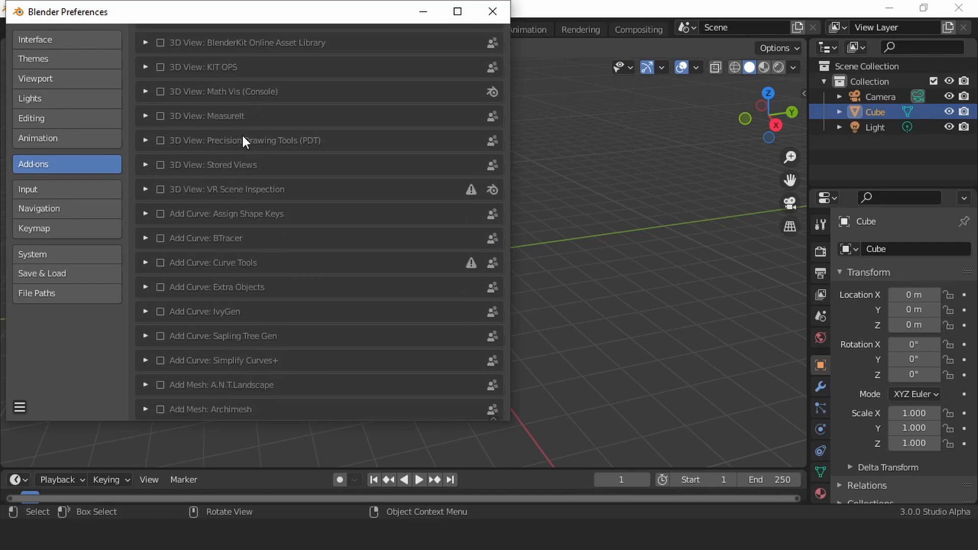
scroll(down, 3)
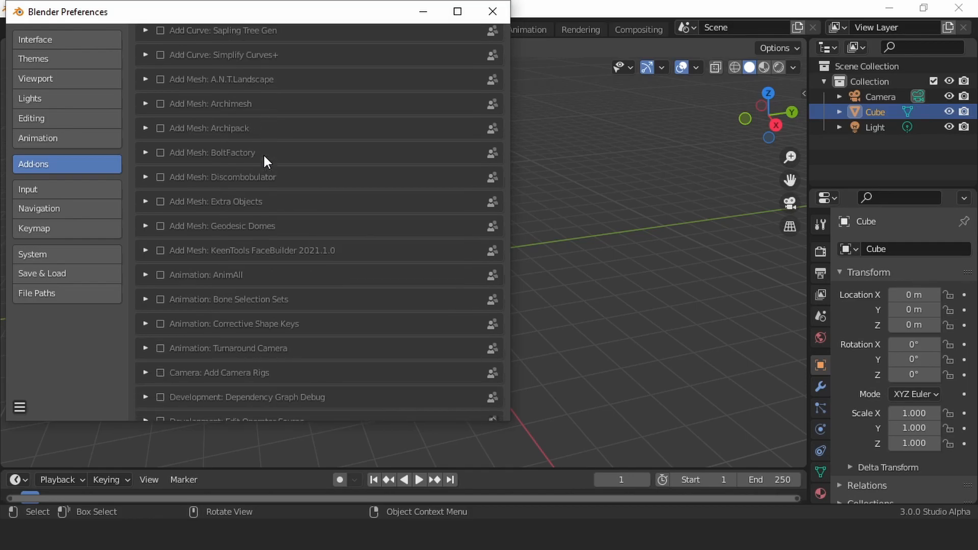
mouse_move(151, 261)
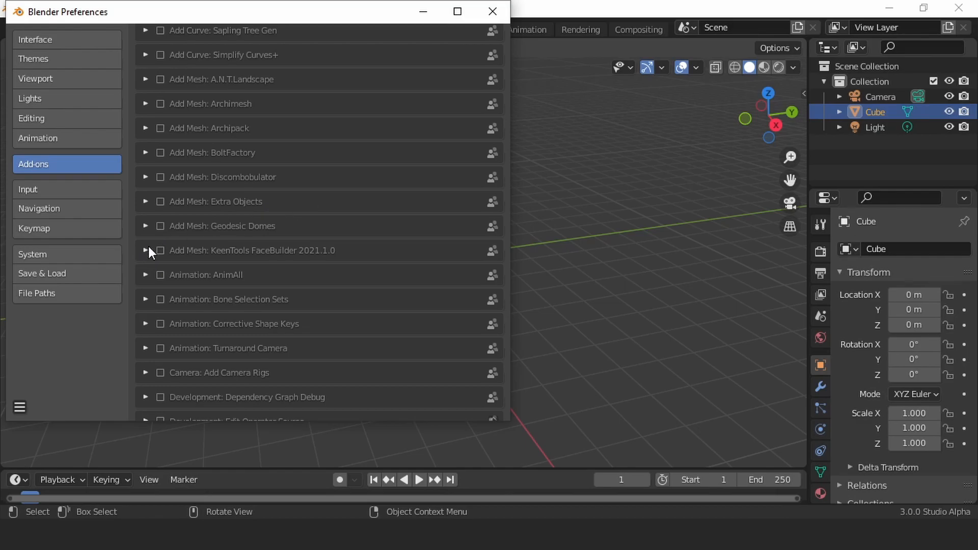
click(145, 250)
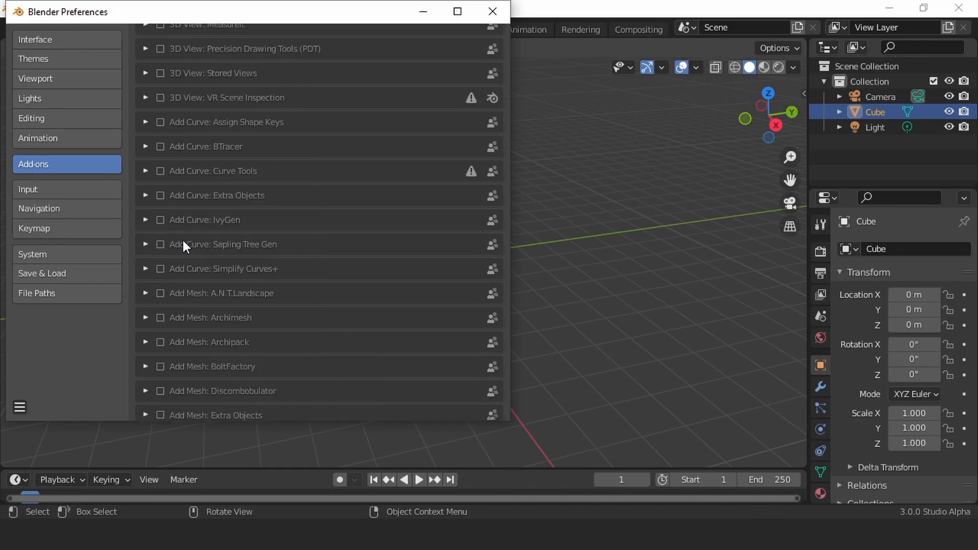
- Scroll through the entire add-ons list, then close the Preferences window
scroll(down, 3)
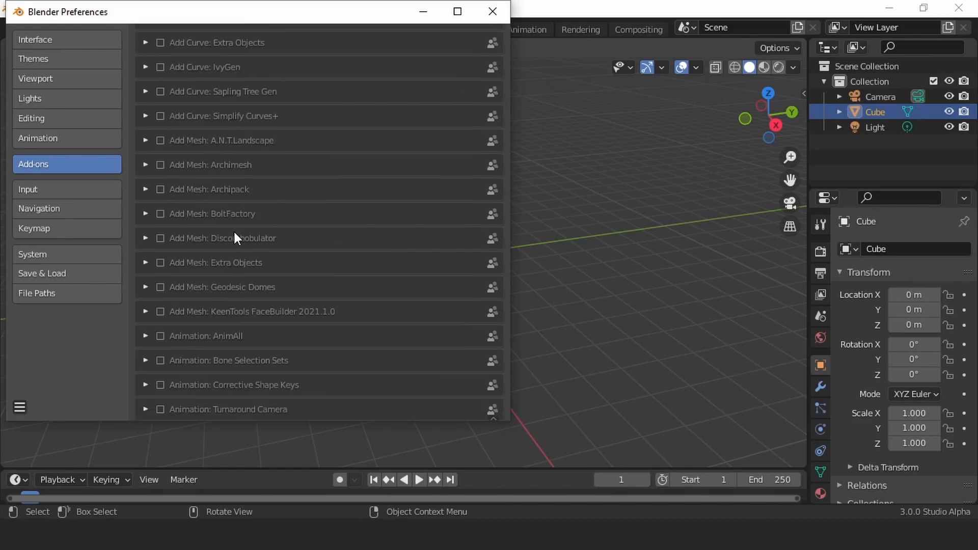
scroll(down, 3)
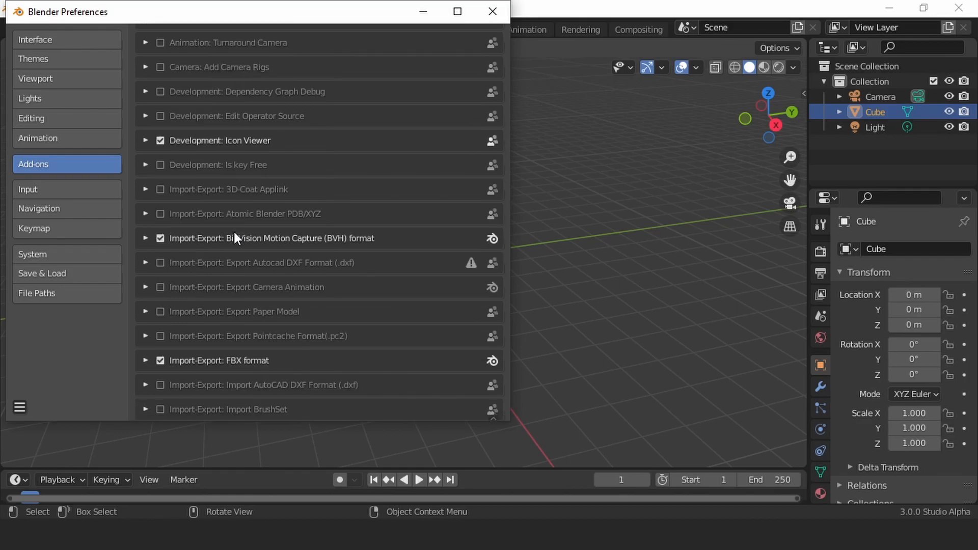
scroll(down, 3)
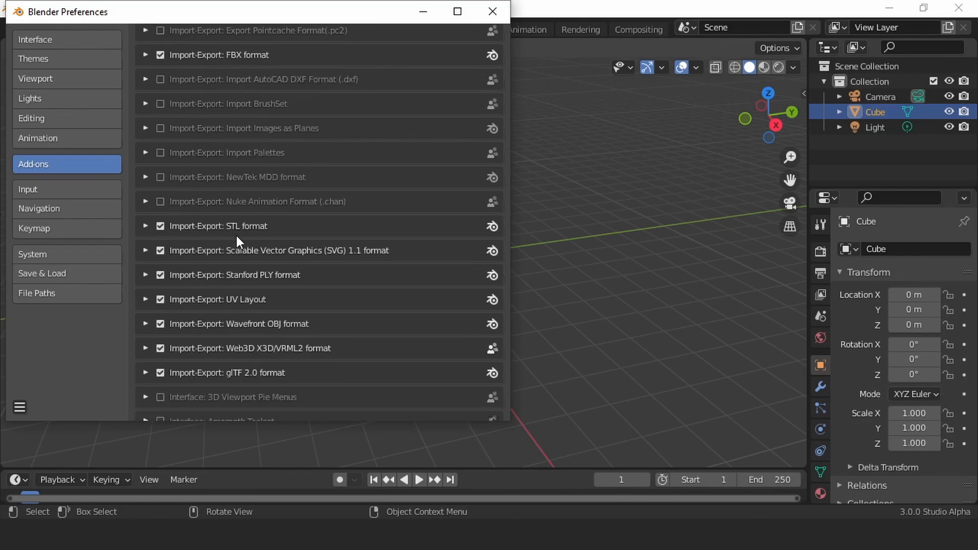
scroll(down, 3)
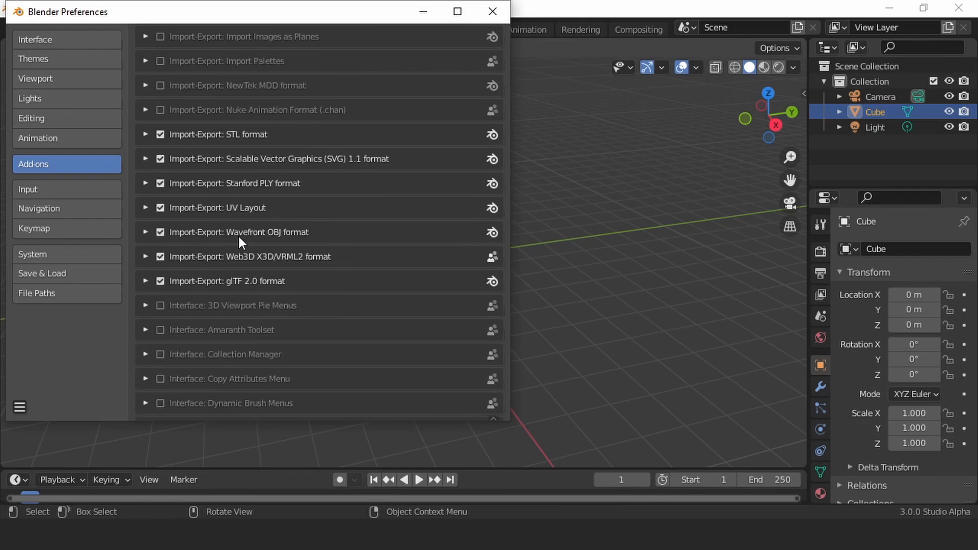
scroll(down, 3)
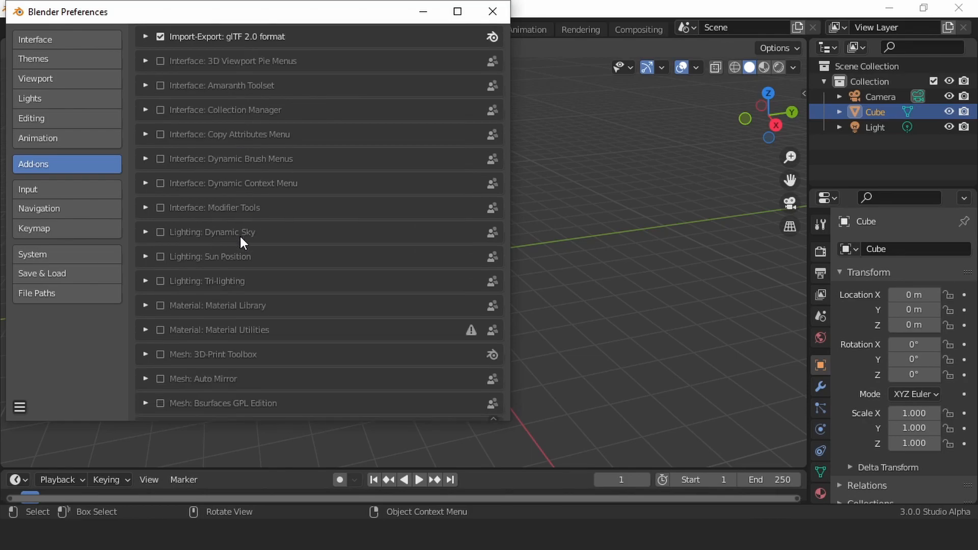
scroll(down, 3)
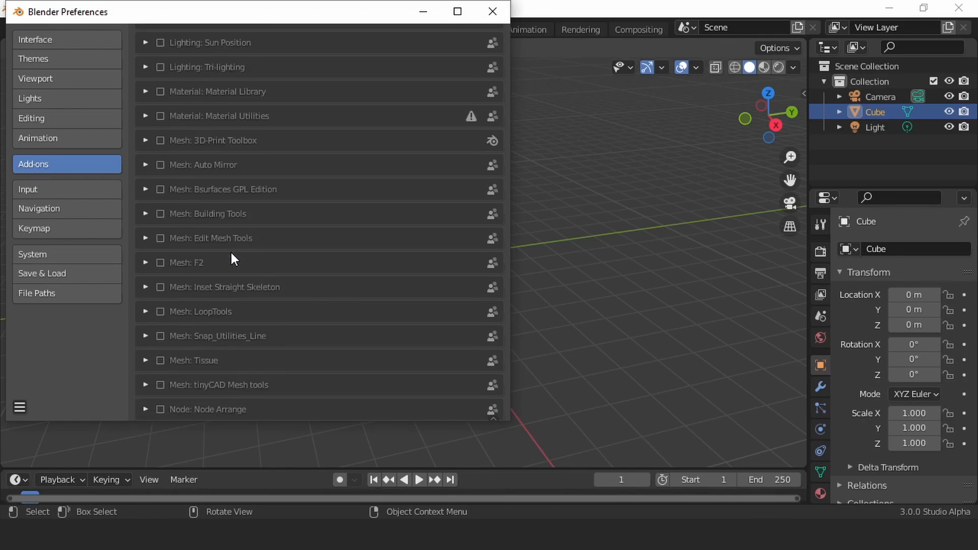
scroll(down, 3)
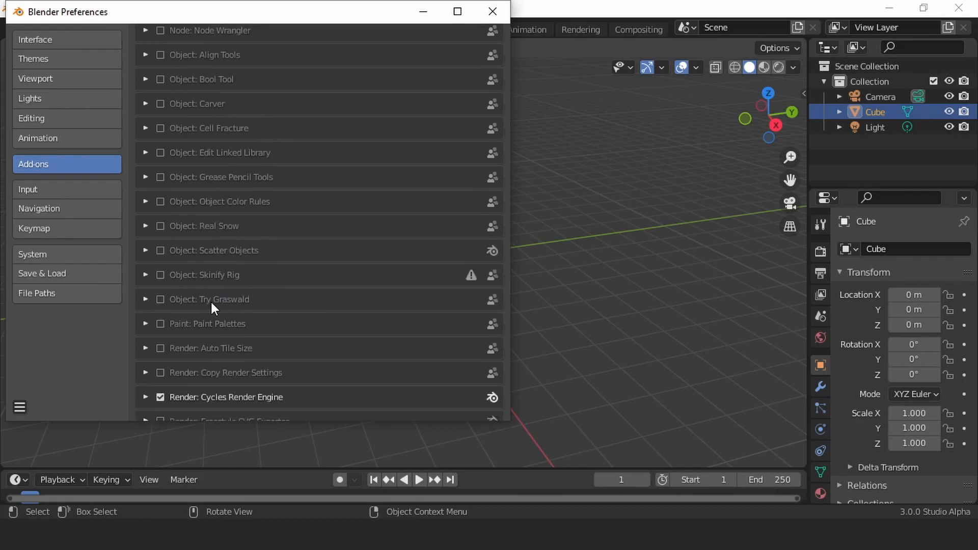
scroll(down, 3)
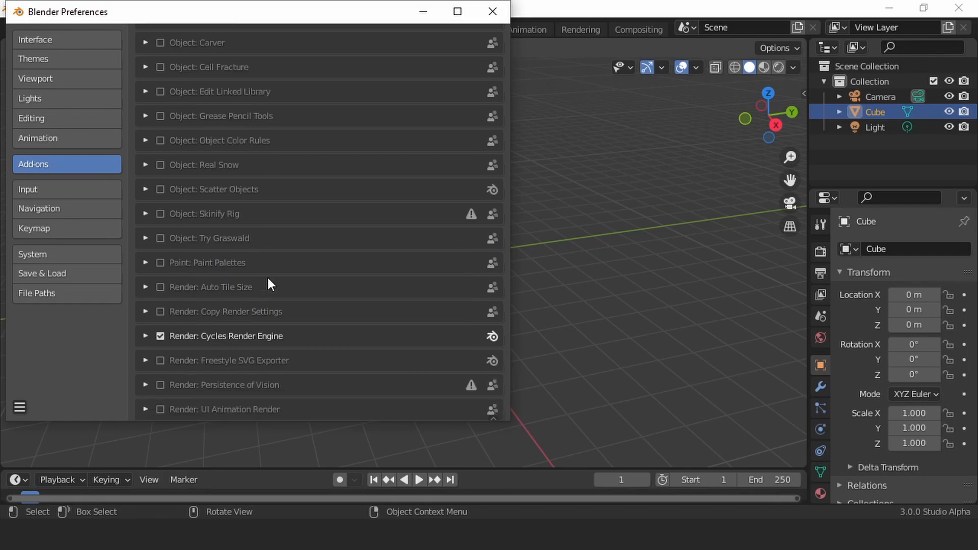
mouse_move(281, 244)
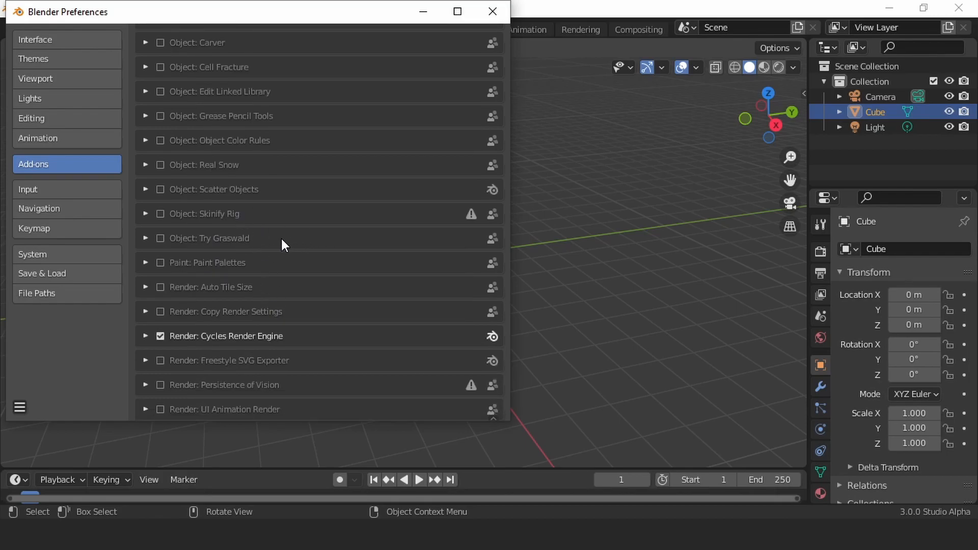
scroll(down, 3)
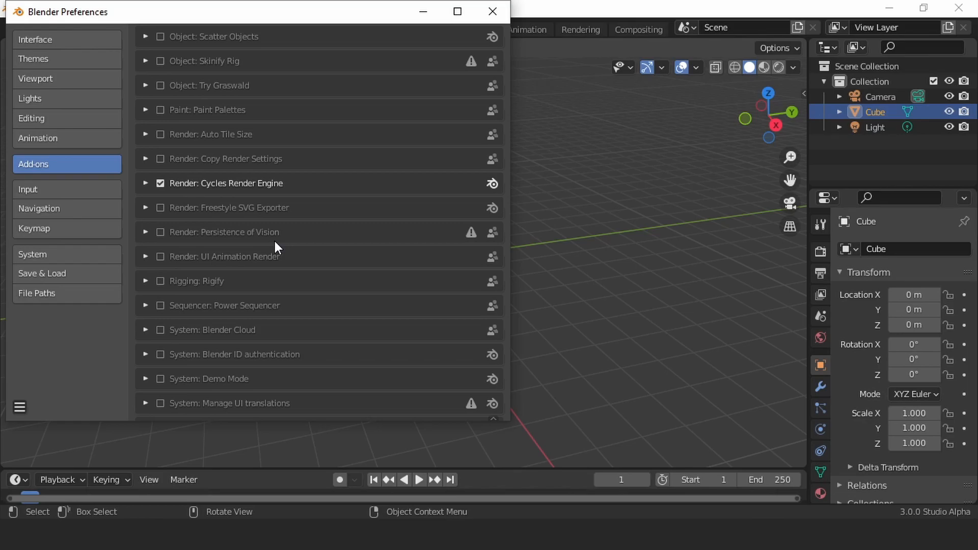
scroll(down, 3)
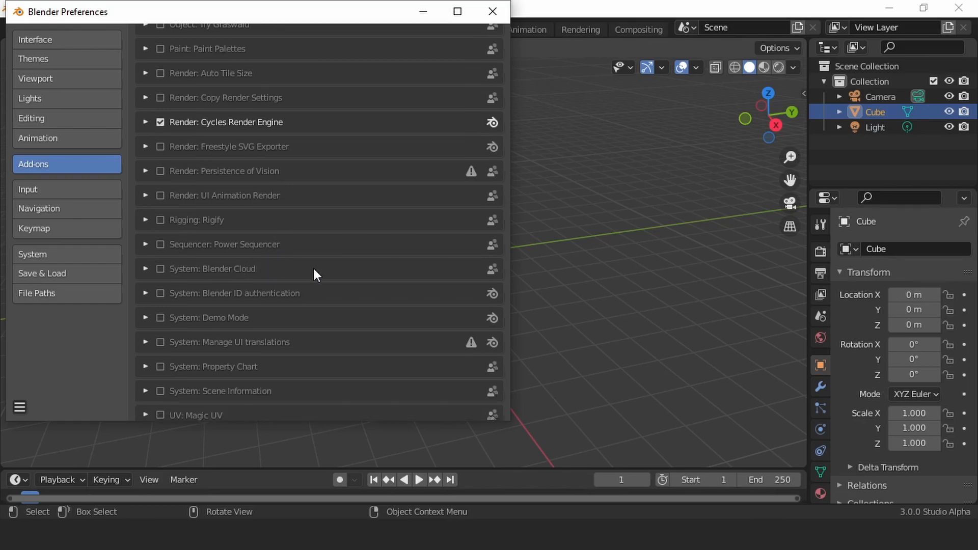
mouse_move(147, 273)
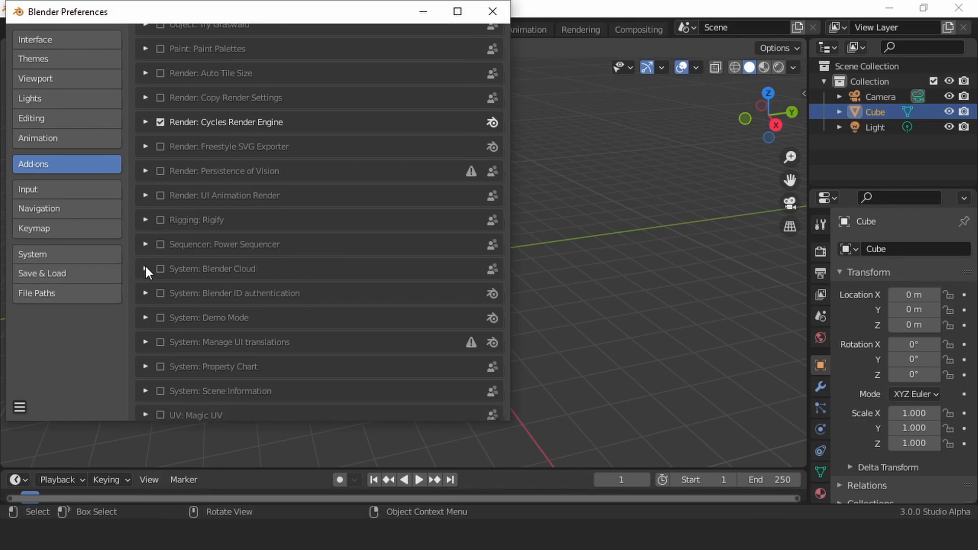
scroll(up, 3)
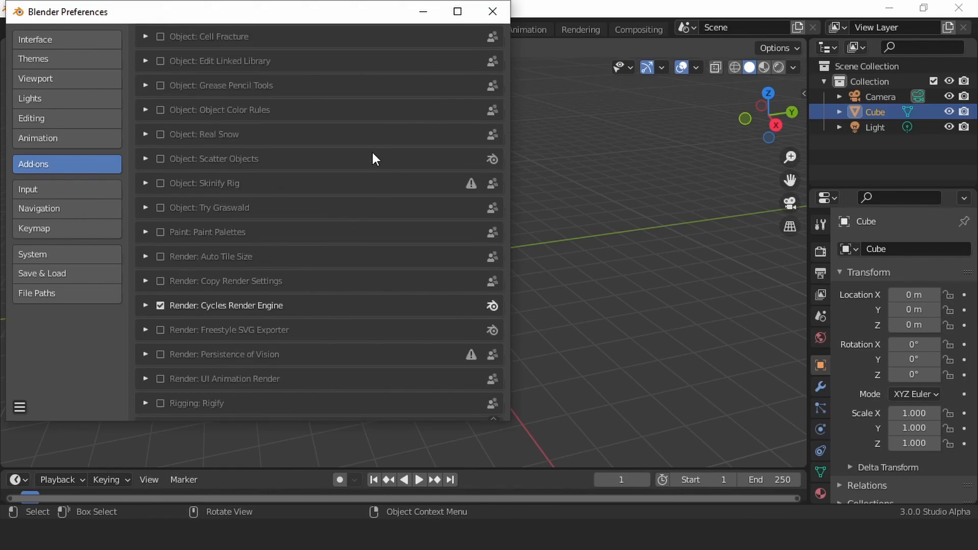
scroll(down, 3)
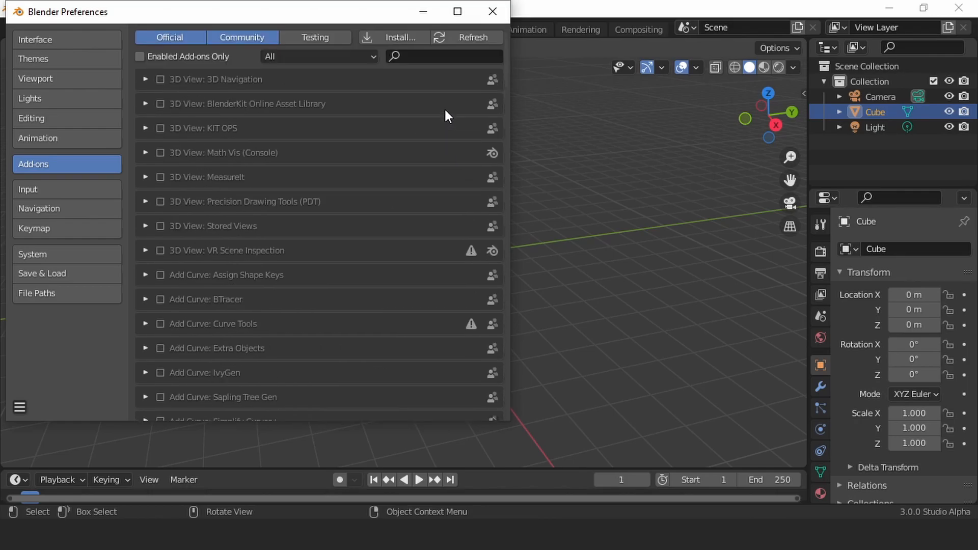
click(493, 11)
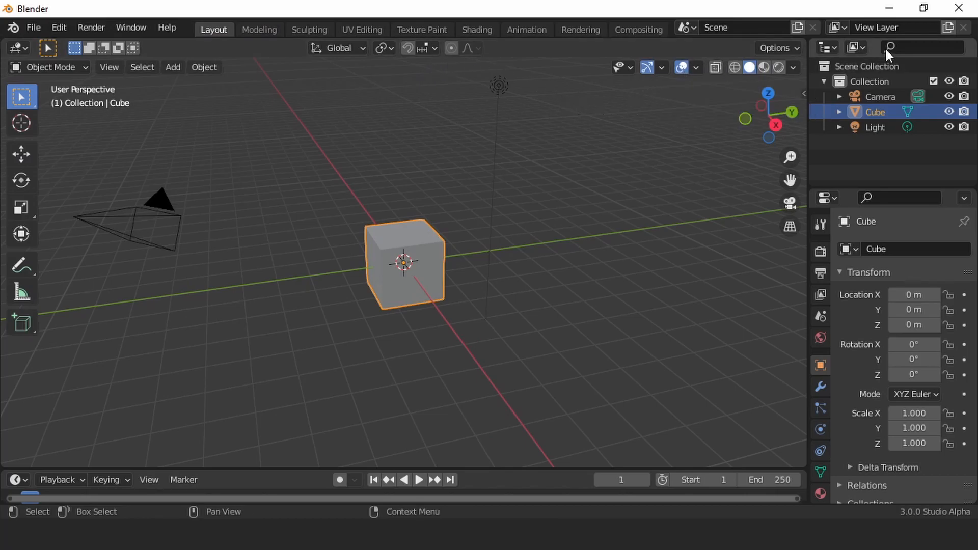
mouse_move(962, 8)
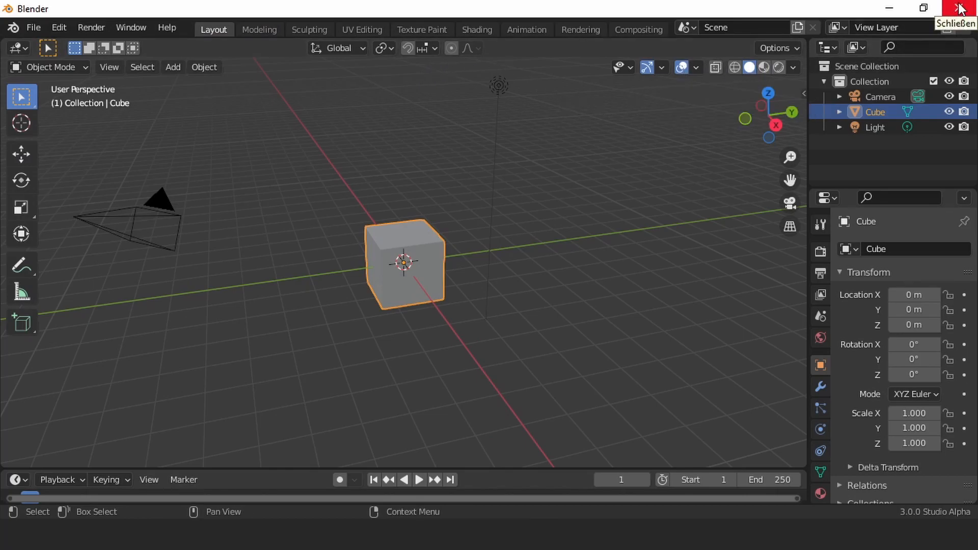
- Close the Blender 3.0.0 Studio Alpha window
click(706, 535)
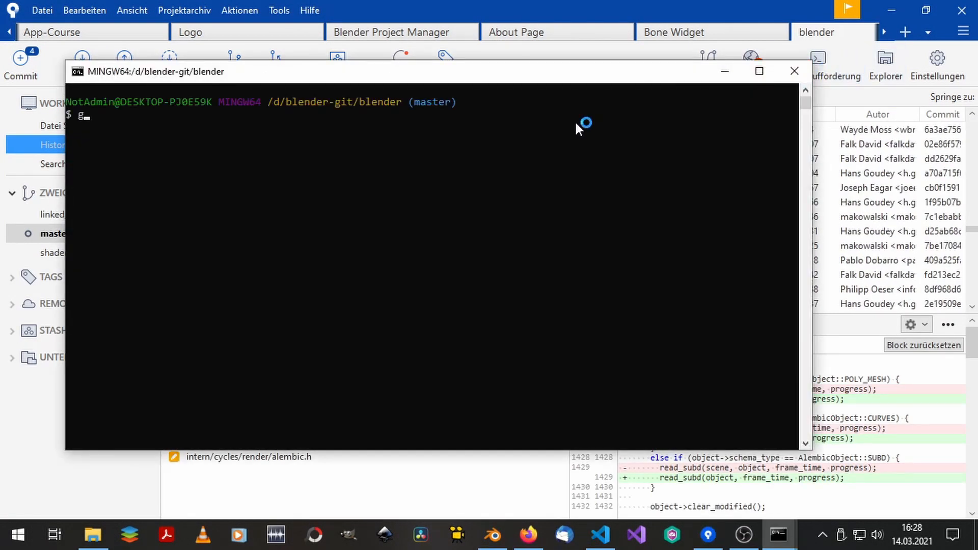
- Delete the '0:WIP on master' stash in Sourcetree, leaving four stashes
click(795, 71)
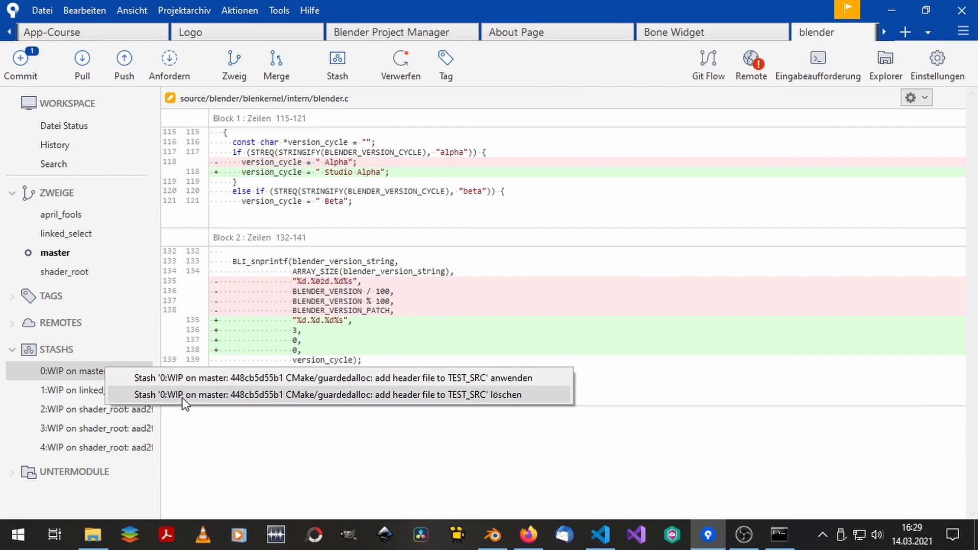
click(55, 145)
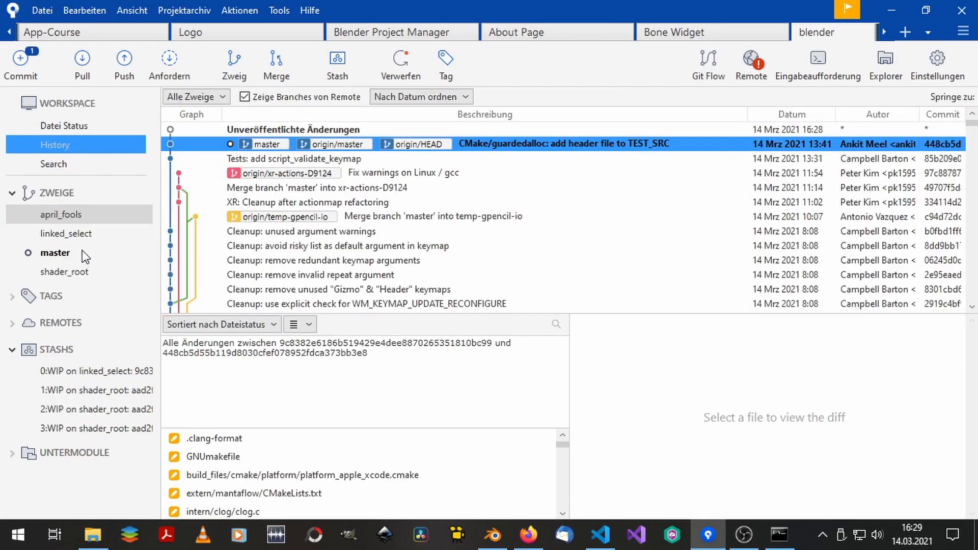